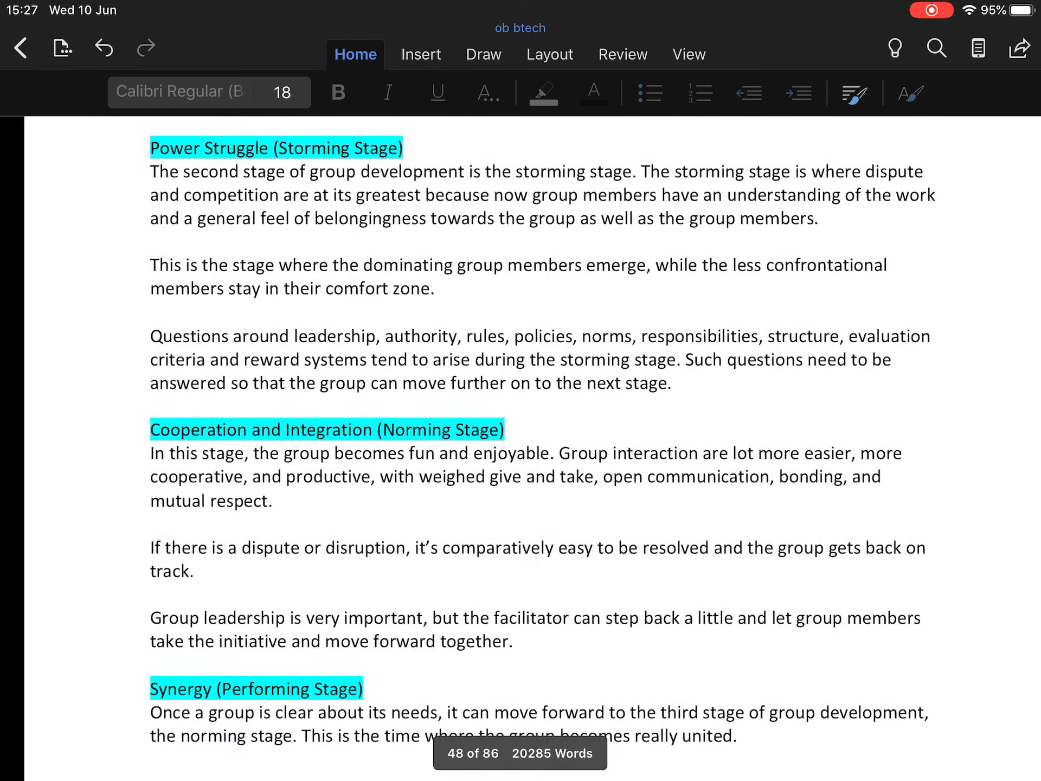
{"action": "scroll", "scroll_direction": "down", "scroll_amount": 3}
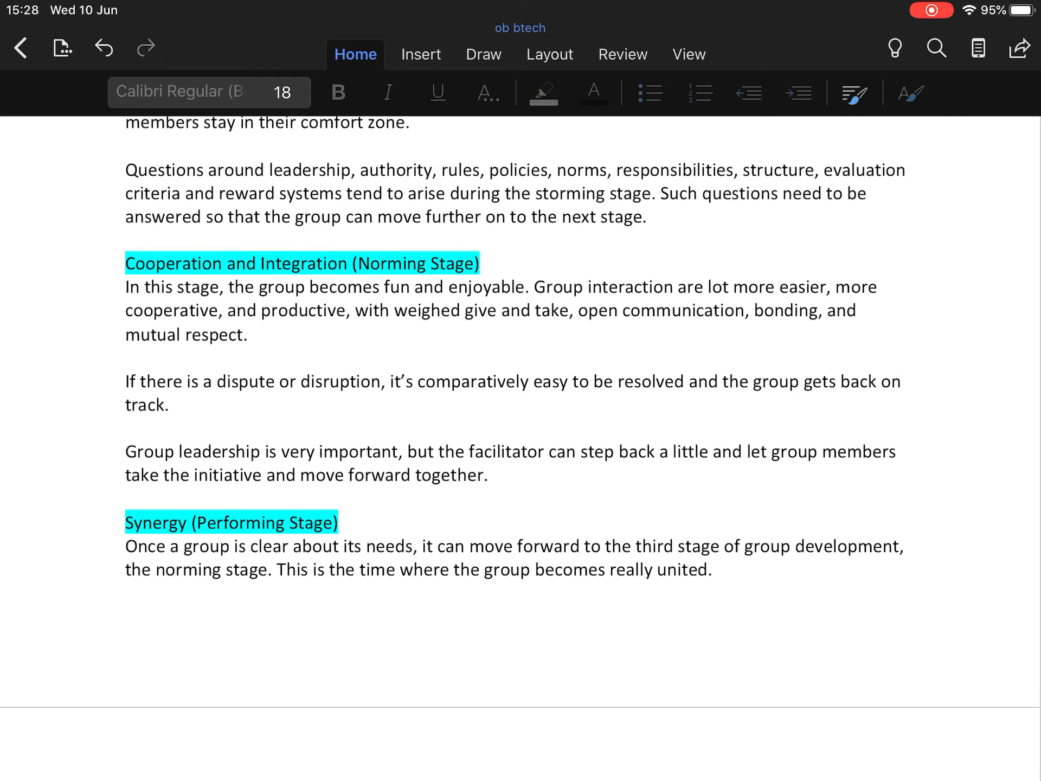
{"action": "scroll", "scroll_direction": "down", "scroll_amount": 3}
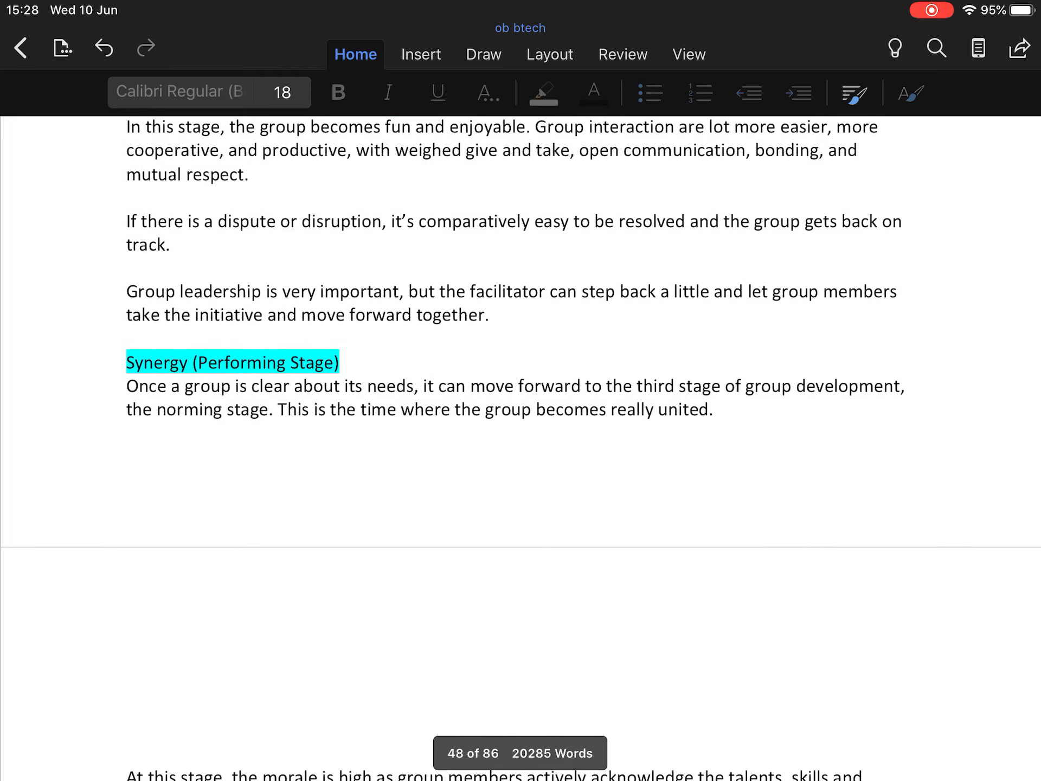
{"action": "scroll", "scroll_direction": "down", "scroll_amount": 3}
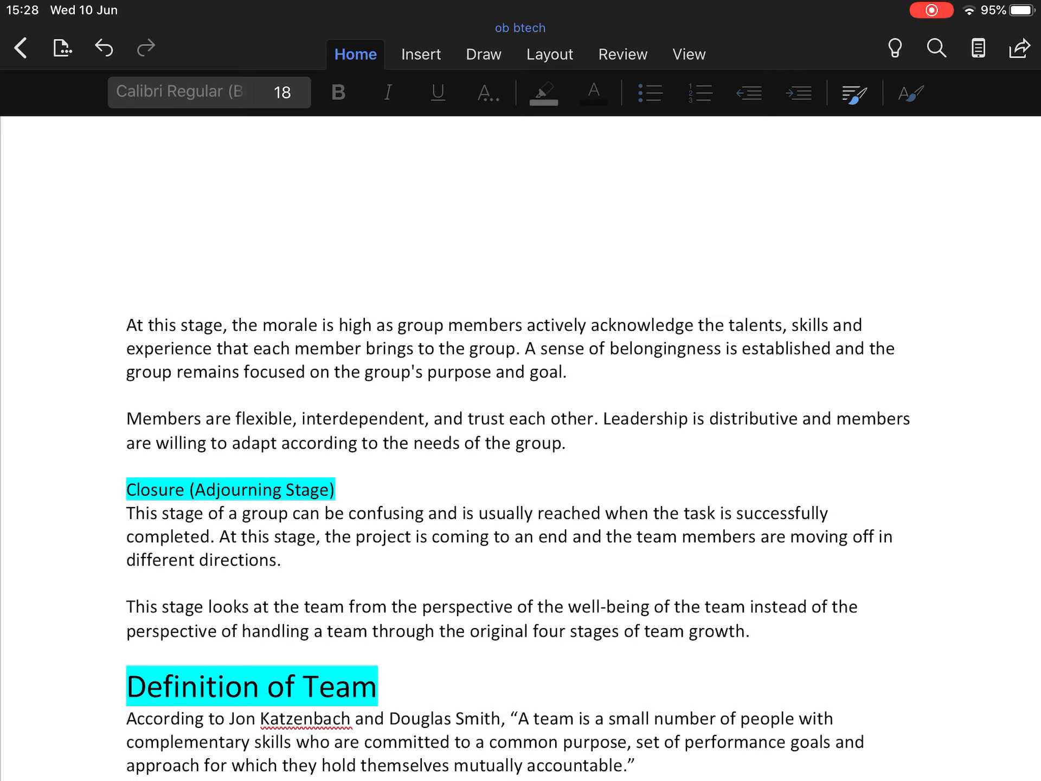
{"action": "scroll", "scroll_direction": "down", "scroll_amount": 3}
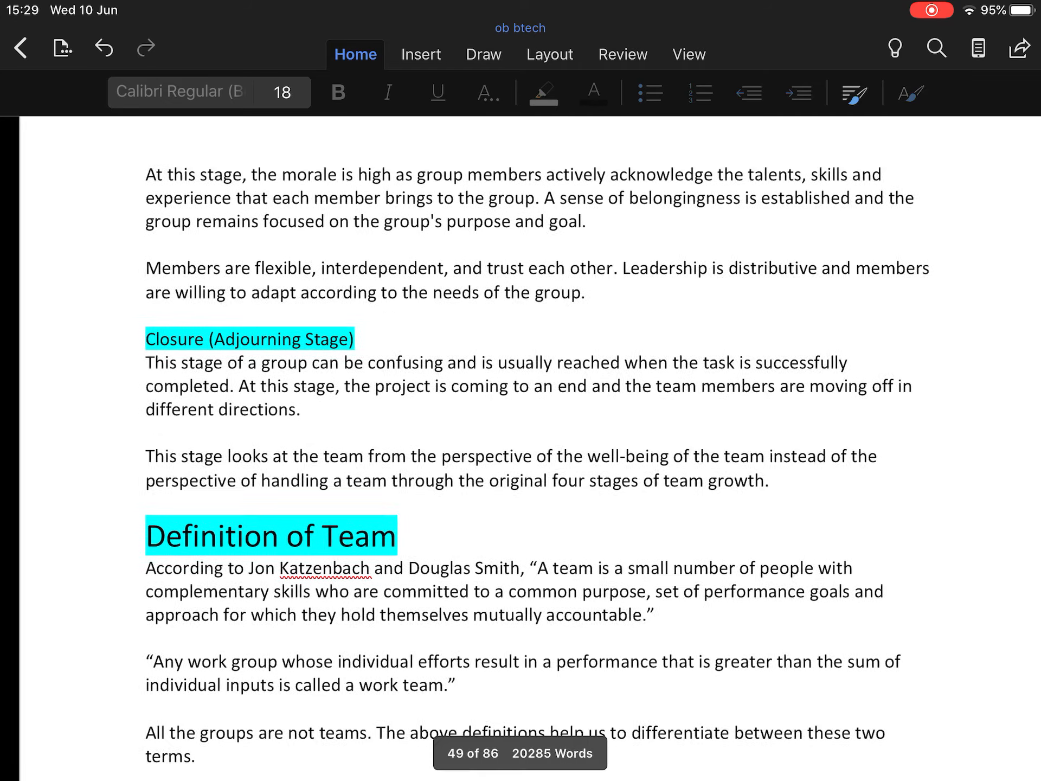
{"action": "scroll", "scroll_direction": "down", "scroll_amount": 3}
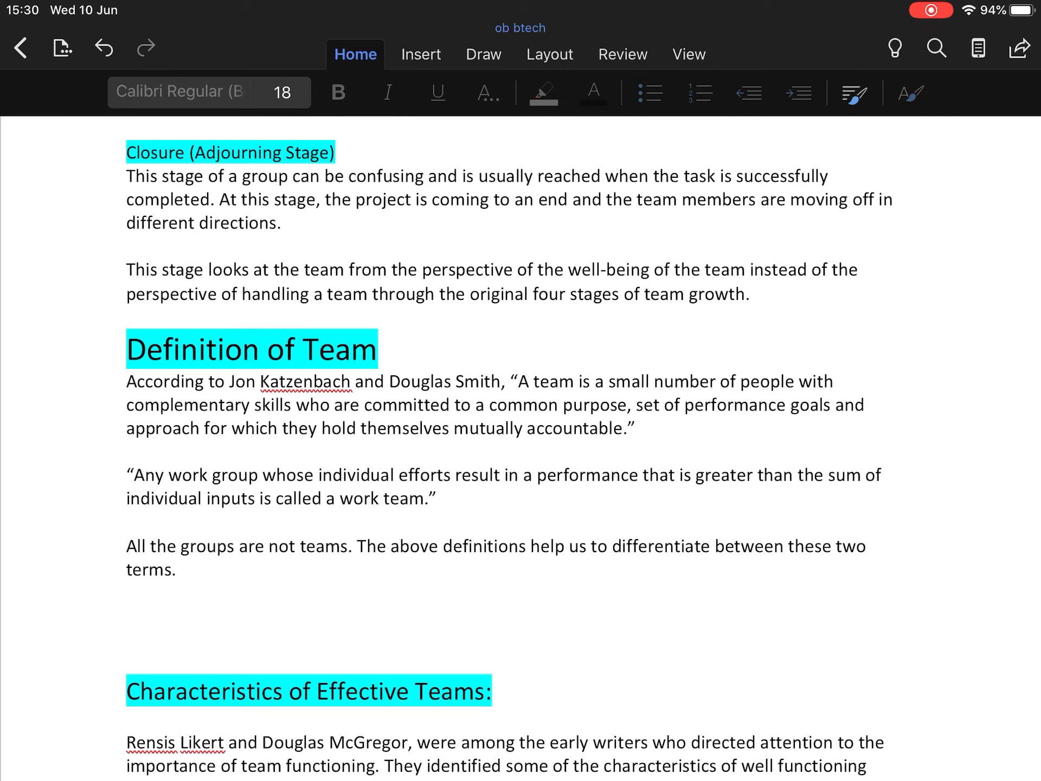
{"action": "scroll", "scroll_direction": "down", "scroll_amount": 3}
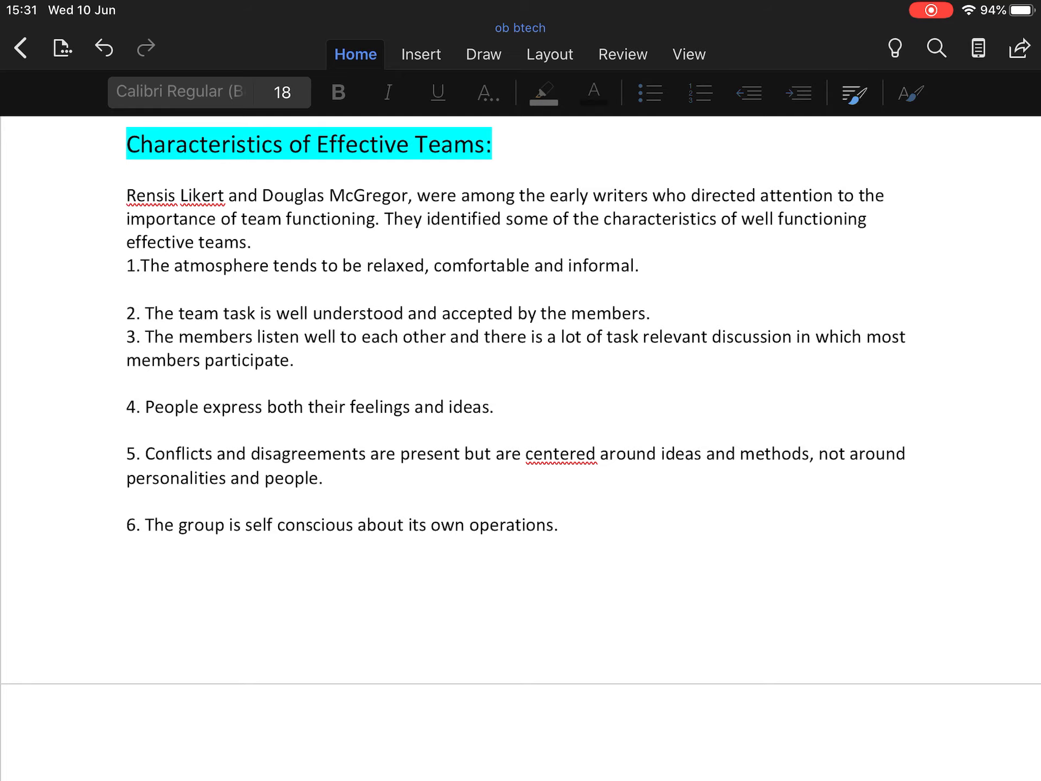
{"action": "scroll", "scroll_direction": "down", "scroll_amount": 3}
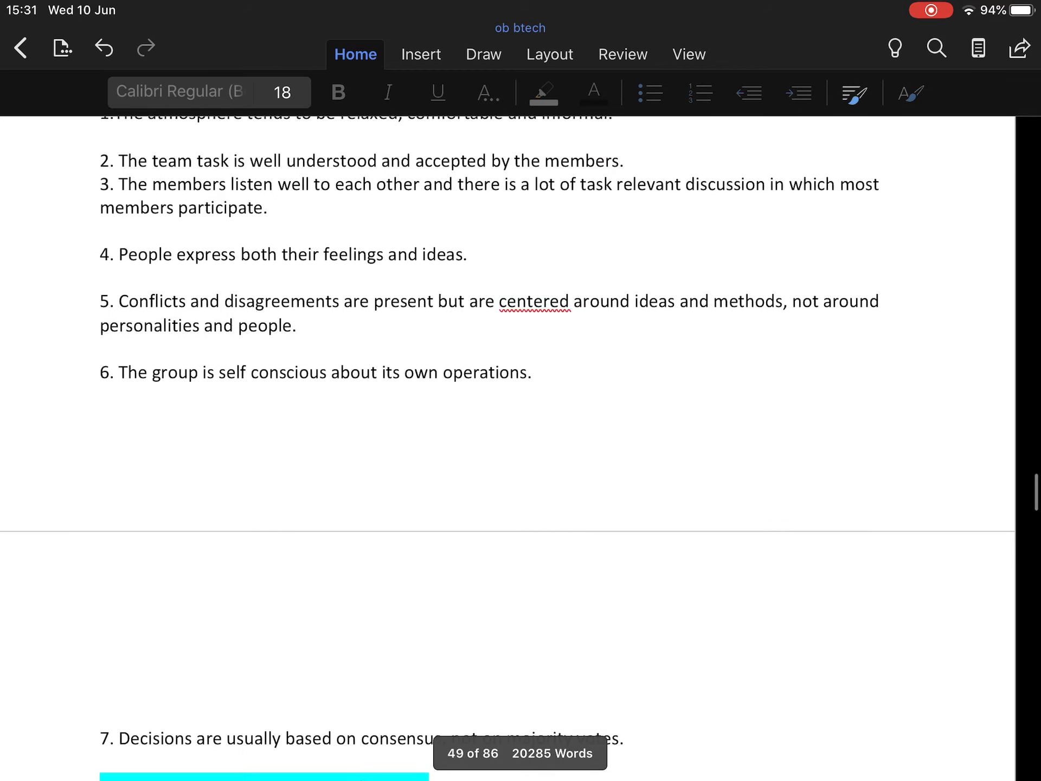
{"action": "scroll", "scroll_direction": "down", "scroll_amount": 3}
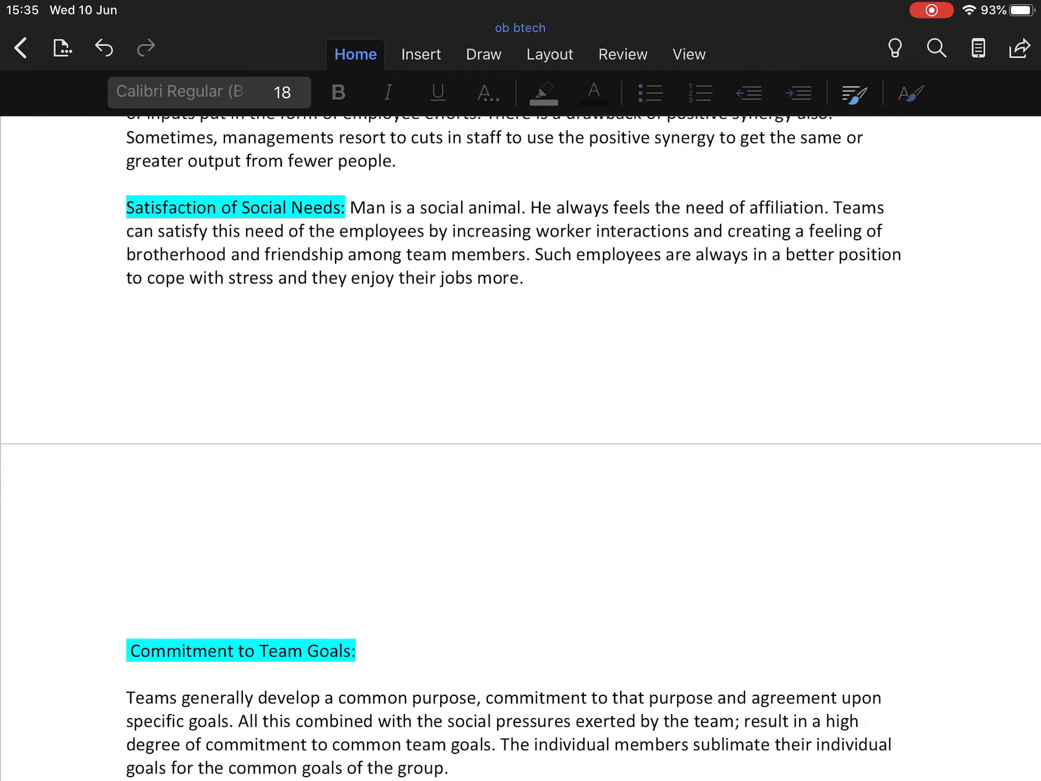
{"action": "scroll", "scroll_direction": "down", "scroll_amount": 3}
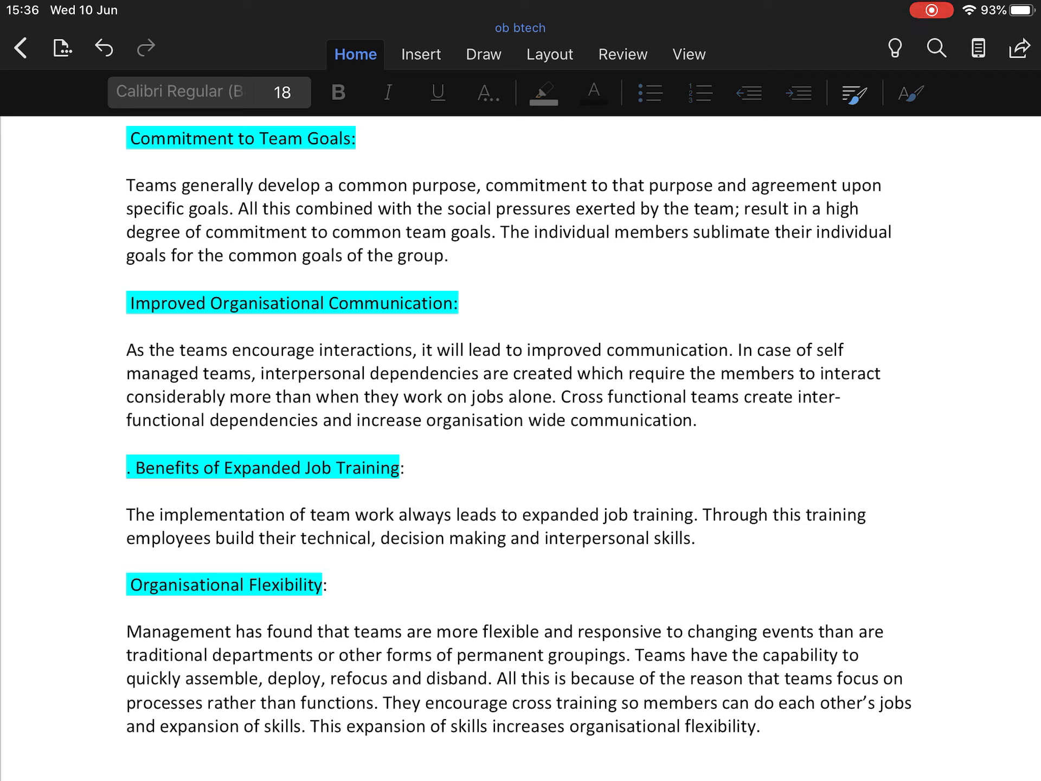
{"action": "scroll", "scroll_direction": "down", "scroll_amount": 3}
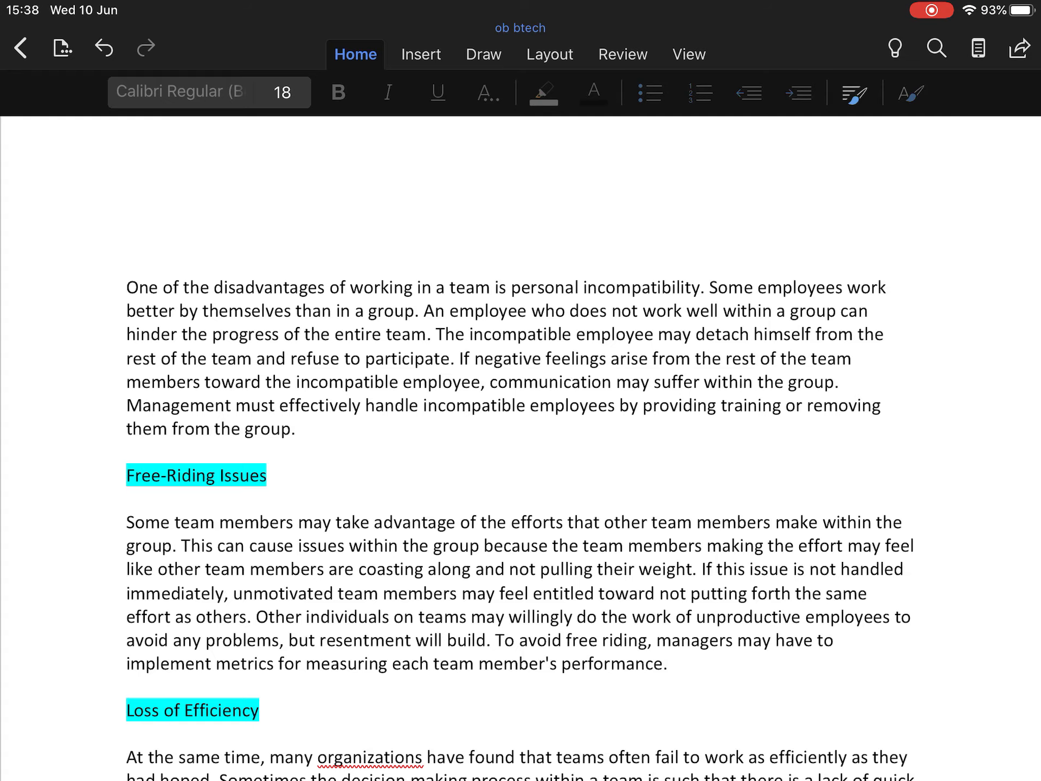
{"action": "scroll", "scroll_direction": "down", "scroll_amount": 3}
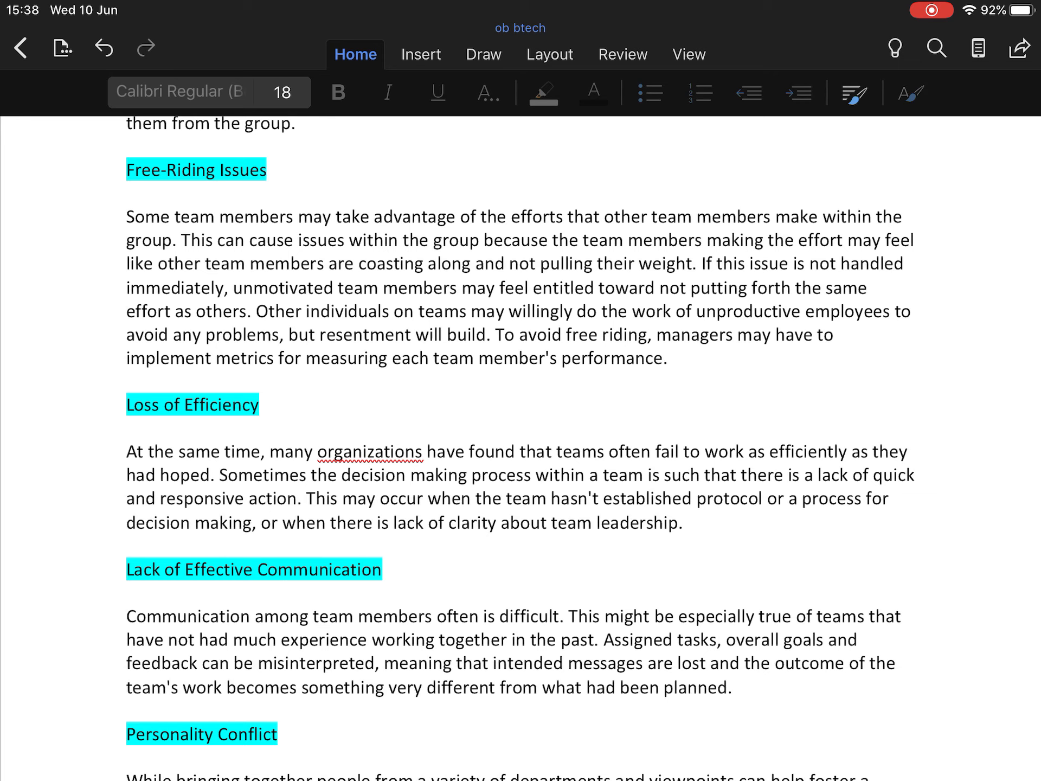
{"action": "scroll", "scroll_direction": "down", "scroll_amount": 3}
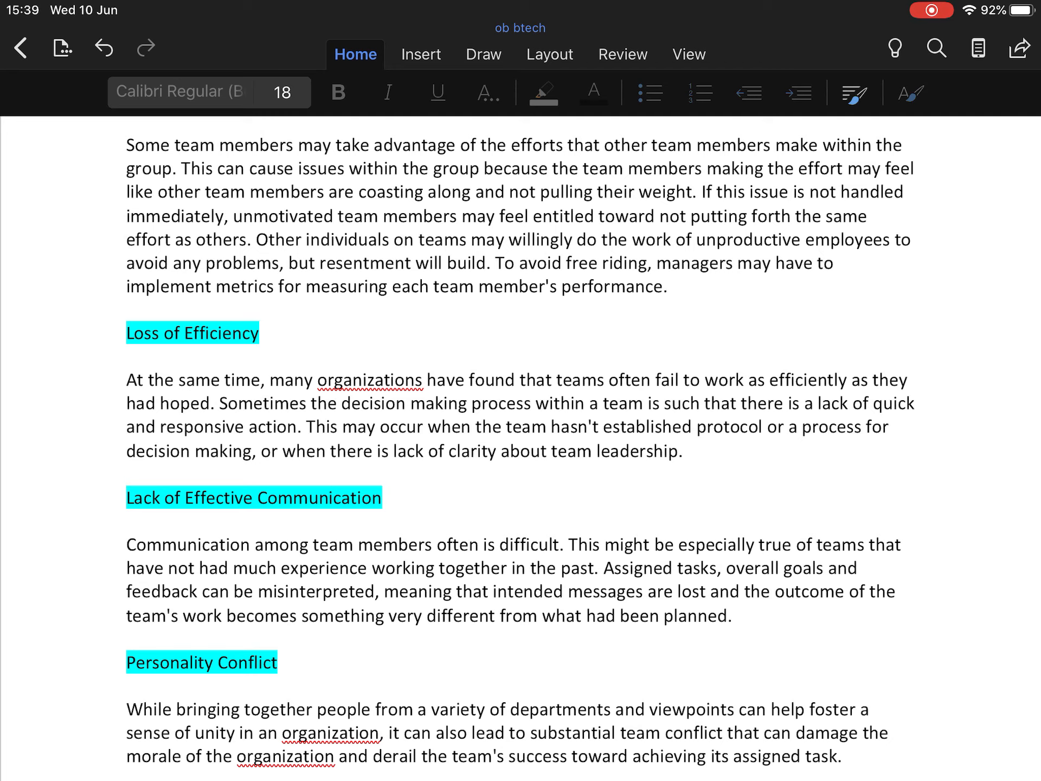
{"action": "scroll", "scroll_direction": "down", "scroll_amount": 3}
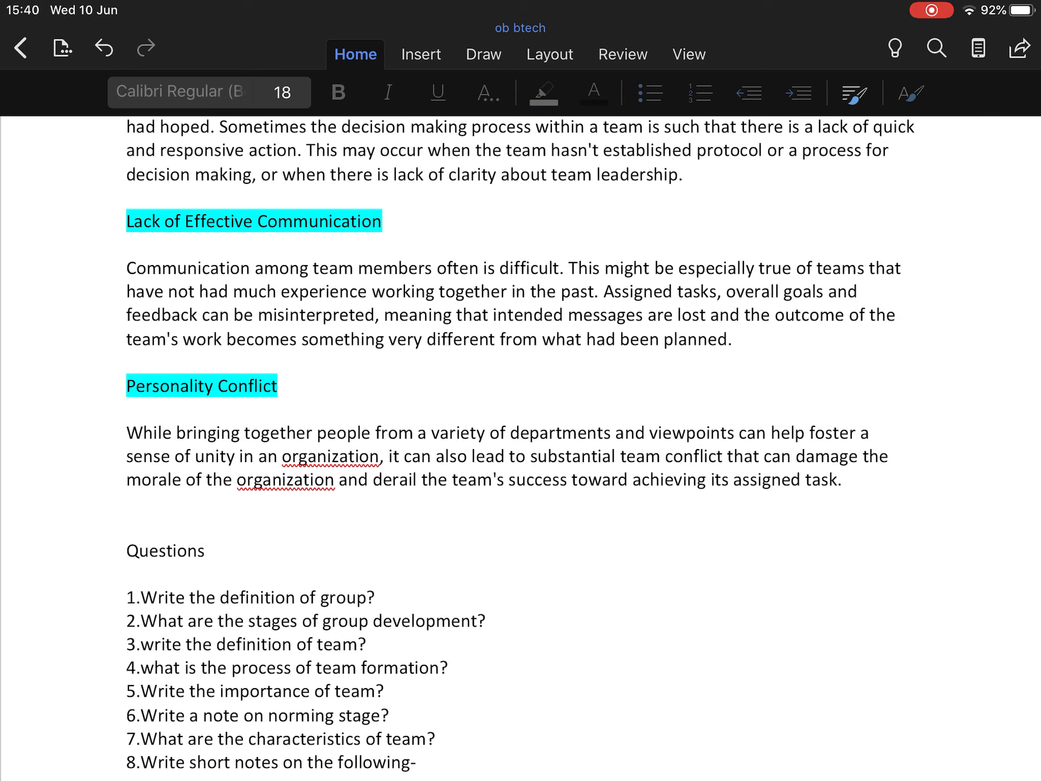
{"action": "scroll", "scroll_direction": "down", "scroll_amount": 3}
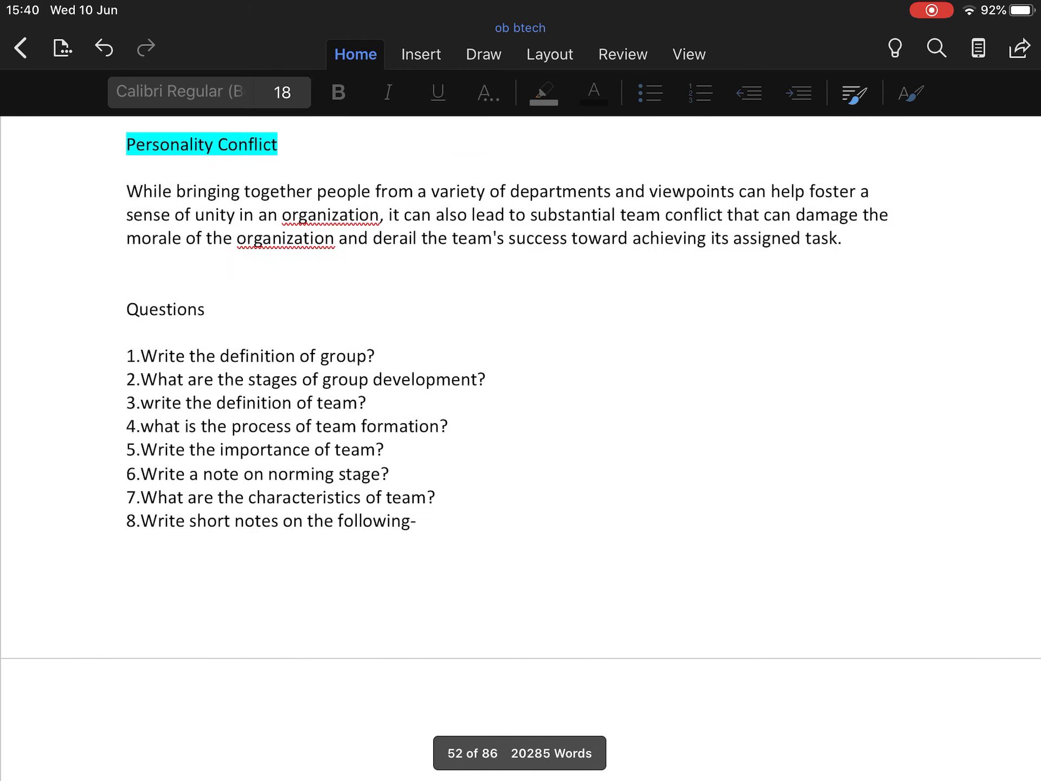